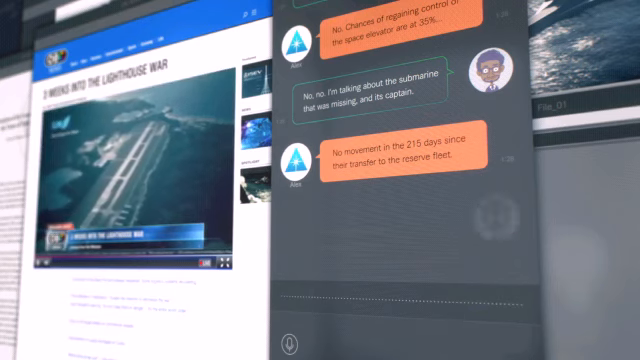
scroll(down, 3)
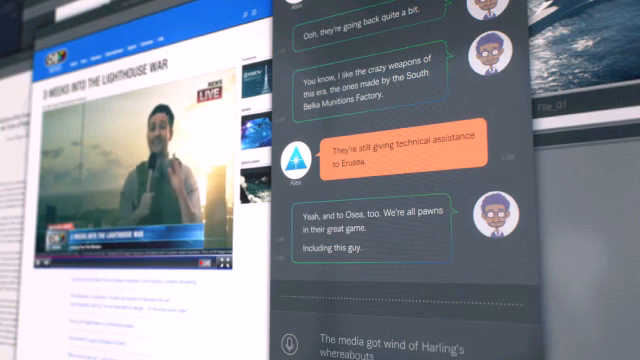
scroll(down, 3)
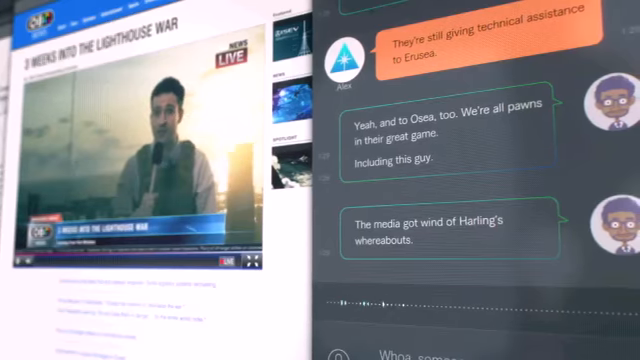